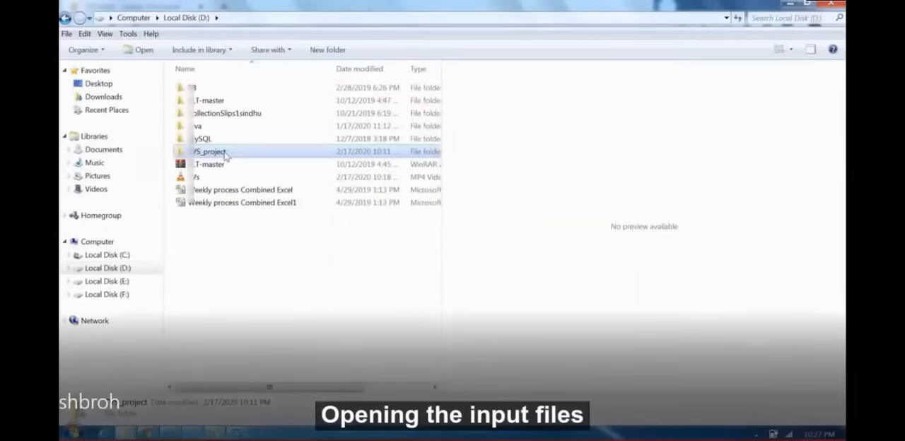
Go from Local Disk (D:) into the project folder and its invoice folder.
double_click(209, 152)
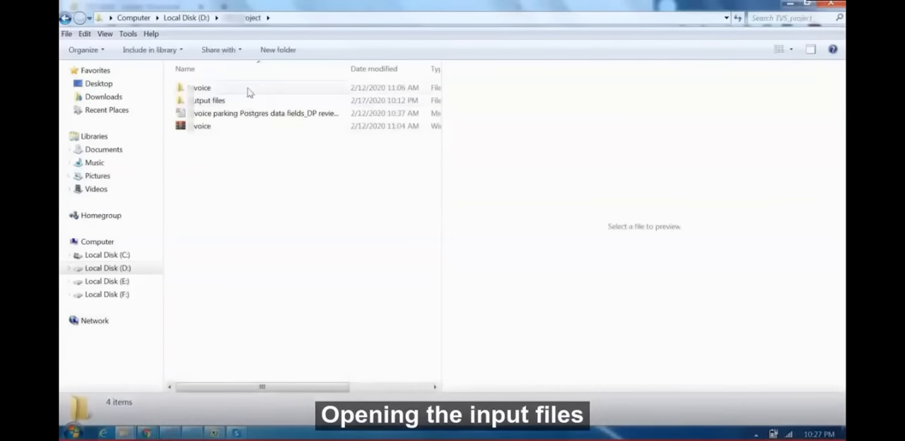
double_click(201, 88)
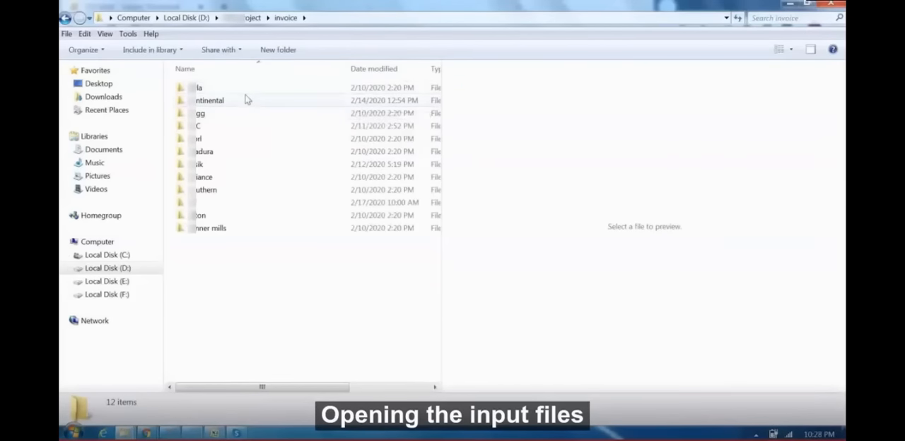
Preview scanned invoices from the first vendor folder and the reliance vendor folder.
double_click(210, 88)
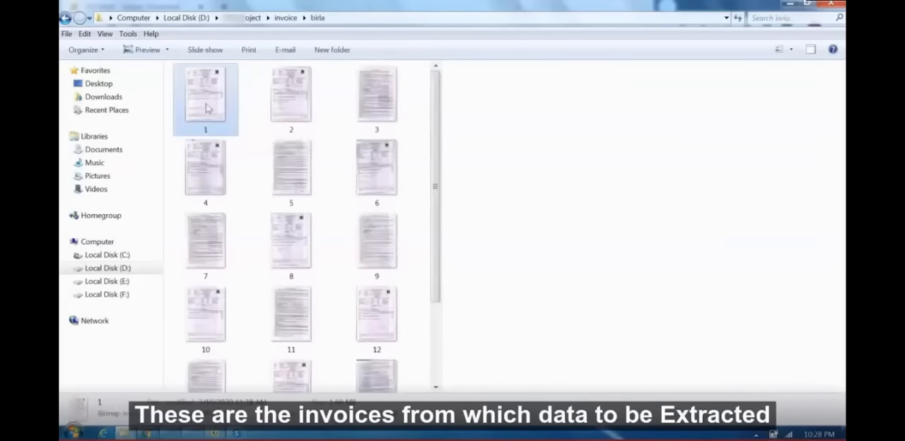
left_click(291, 167)
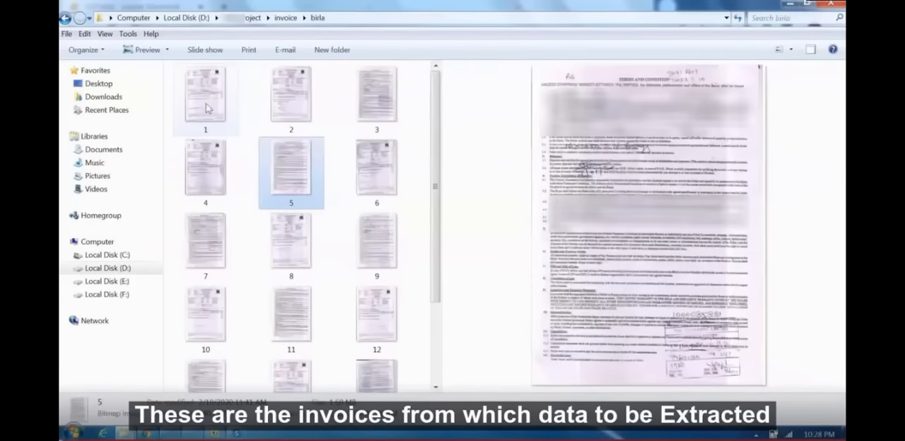
left_click(285, 18)
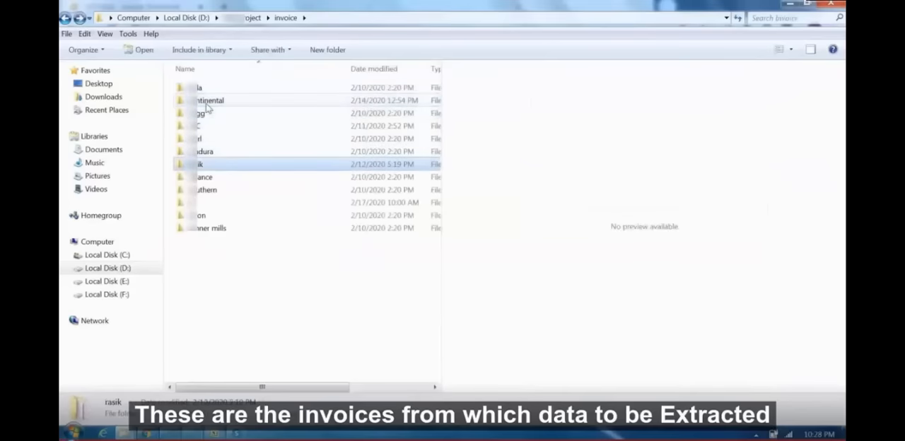
double_click(198, 164)
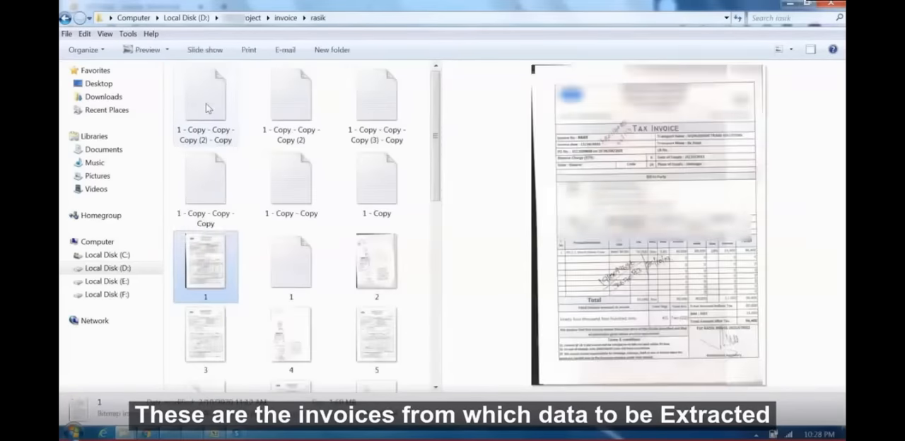
left_click(376, 266)
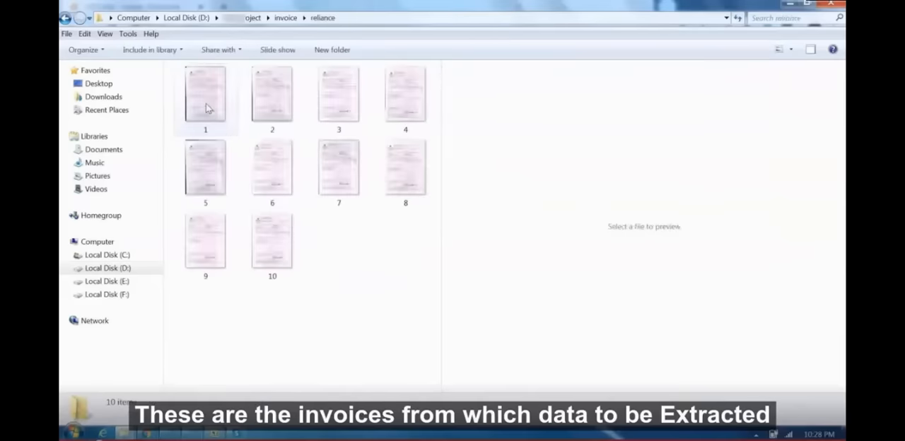
left_click(271, 96)
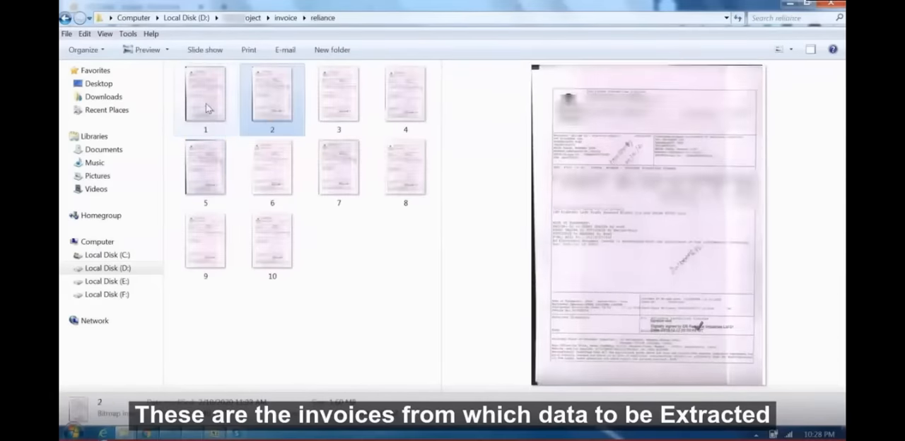
Preview the southern vendor's invoices 3, 8 and one more scan.
left_click(325, 19)
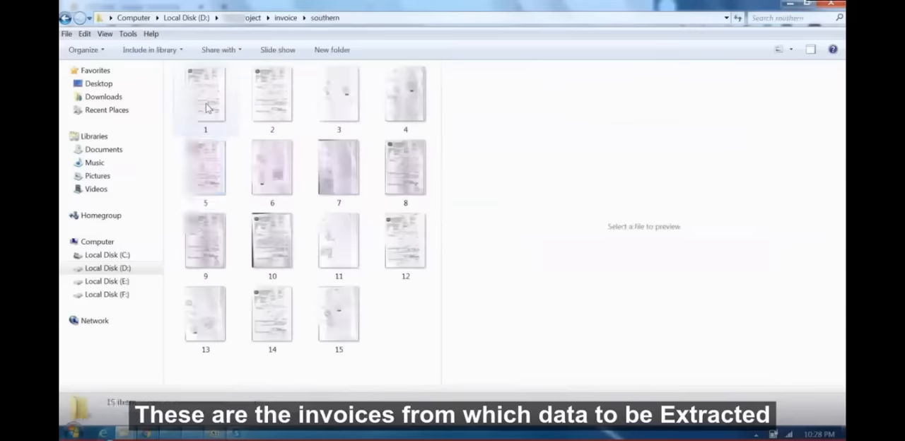
left_click(338, 99)
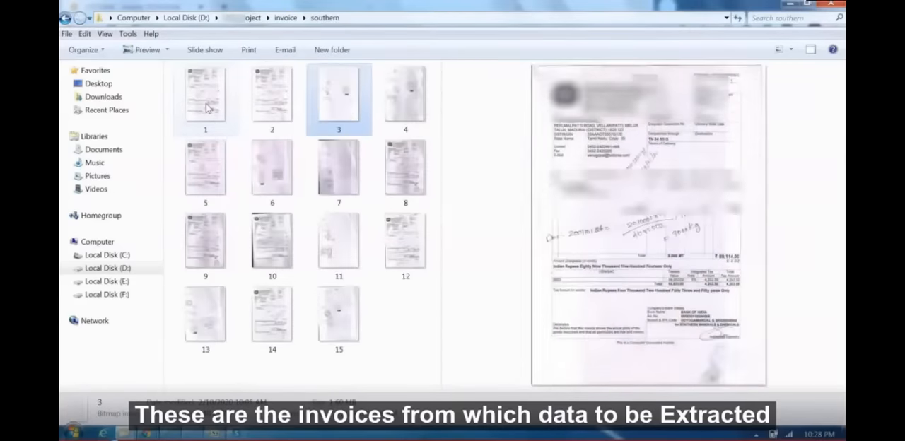
left_click(405, 167)
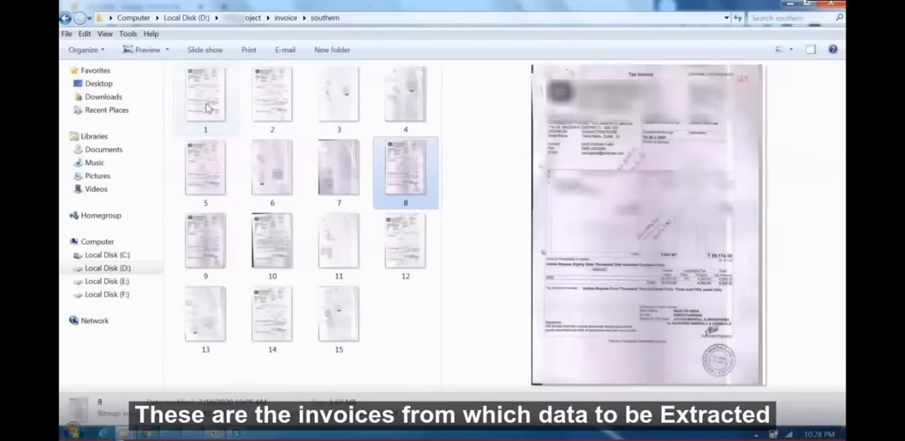
left_click(284, 18)
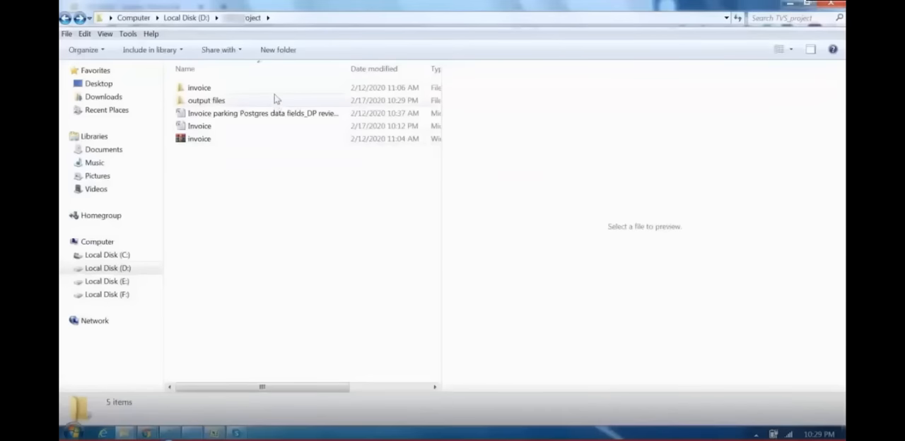
Enter the output files folder from the project folder.
double_click(206, 99)
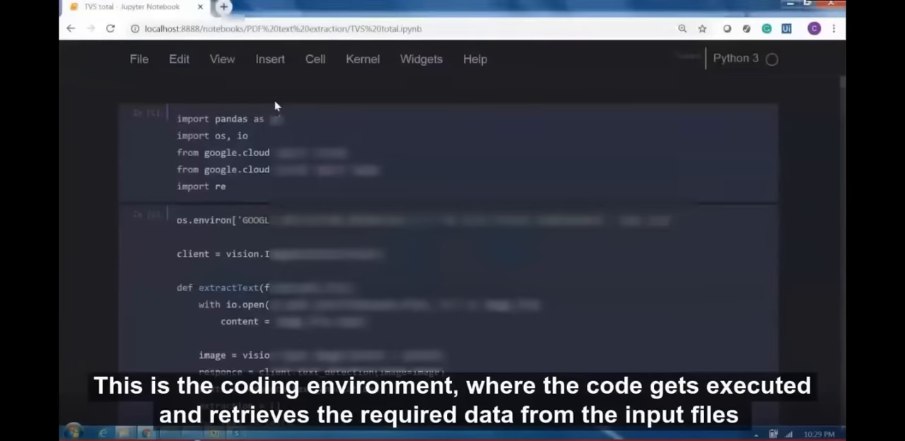
Bring up the Jupyter notebook with the pandas and Google Cloud Vision extraction code.
left_click(362, 59)
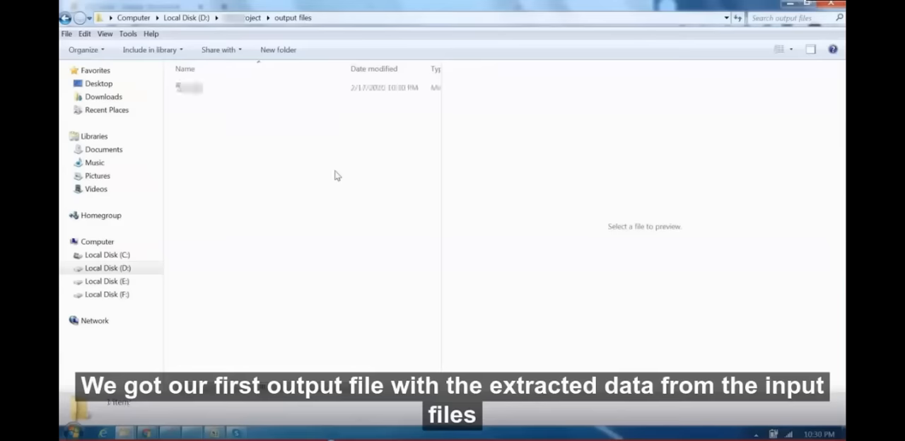
Select the first extracted-data output file in the output files folder.
left_click(190, 87)
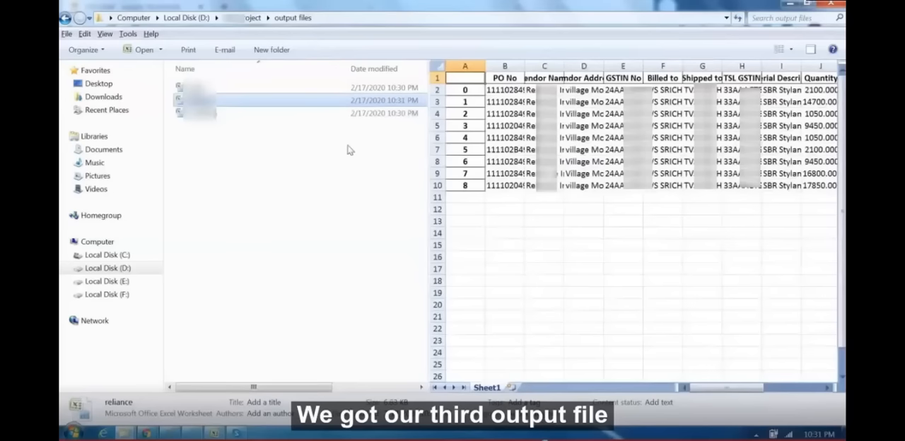
mouse_move(198, 101)
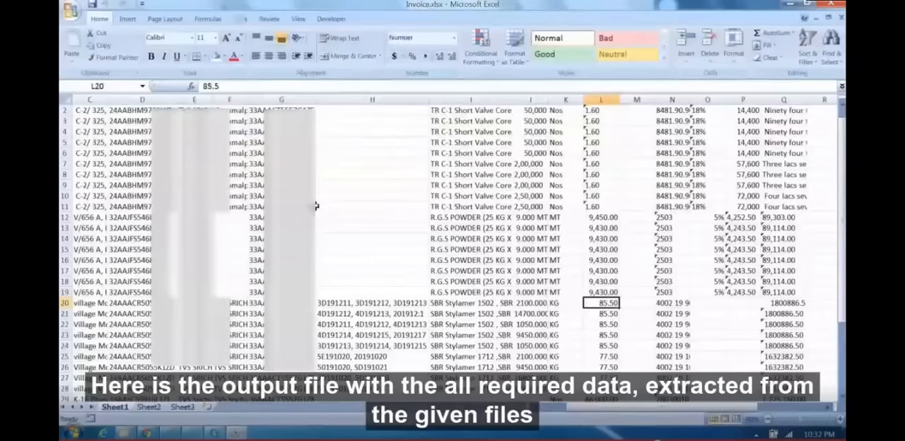
left_click(537, 272)
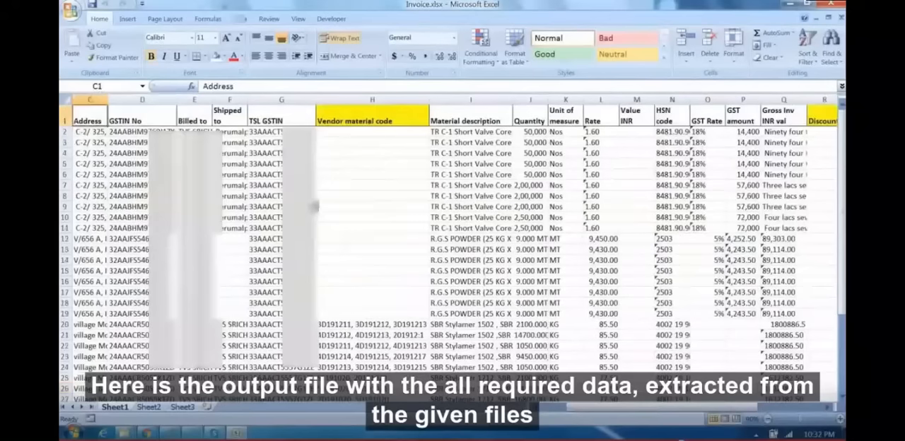
scroll("right", 3)
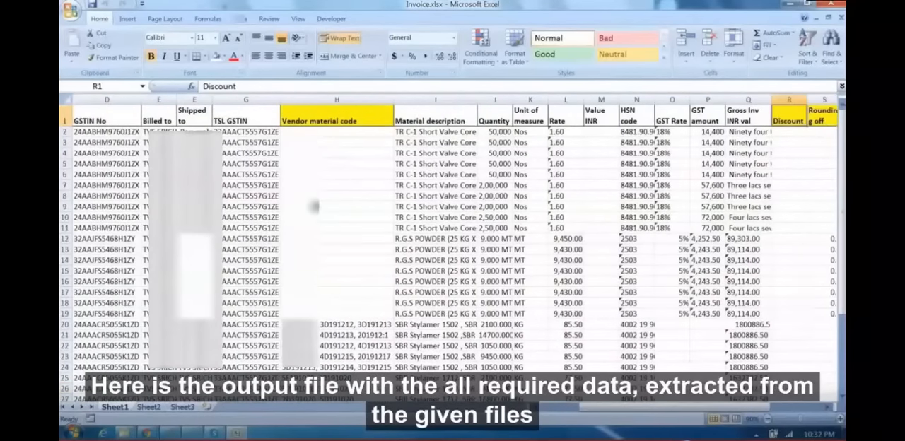